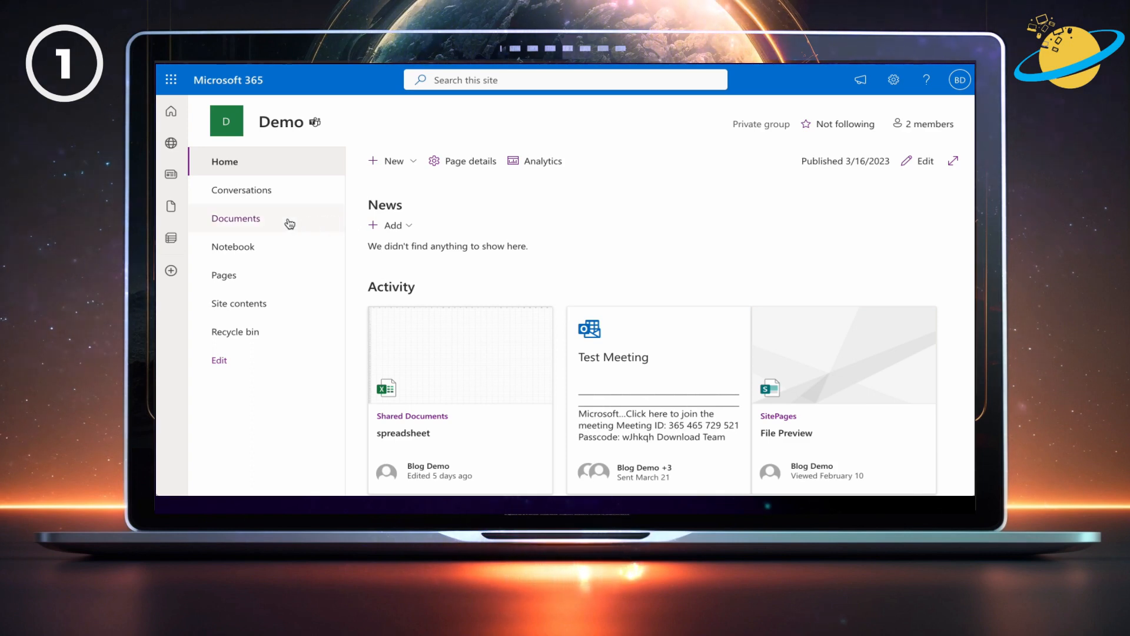
# Download spreadsheet.xlsx from the Demo site's Documents library to the computer
pyautogui.click(236, 217)
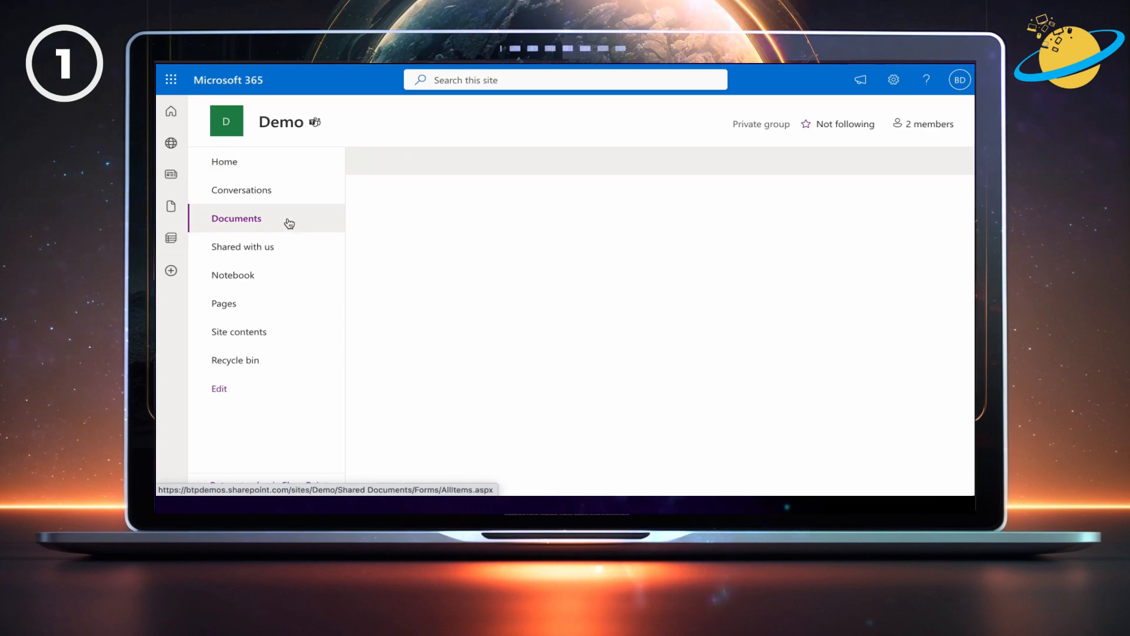
pyautogui.click(236, 219)
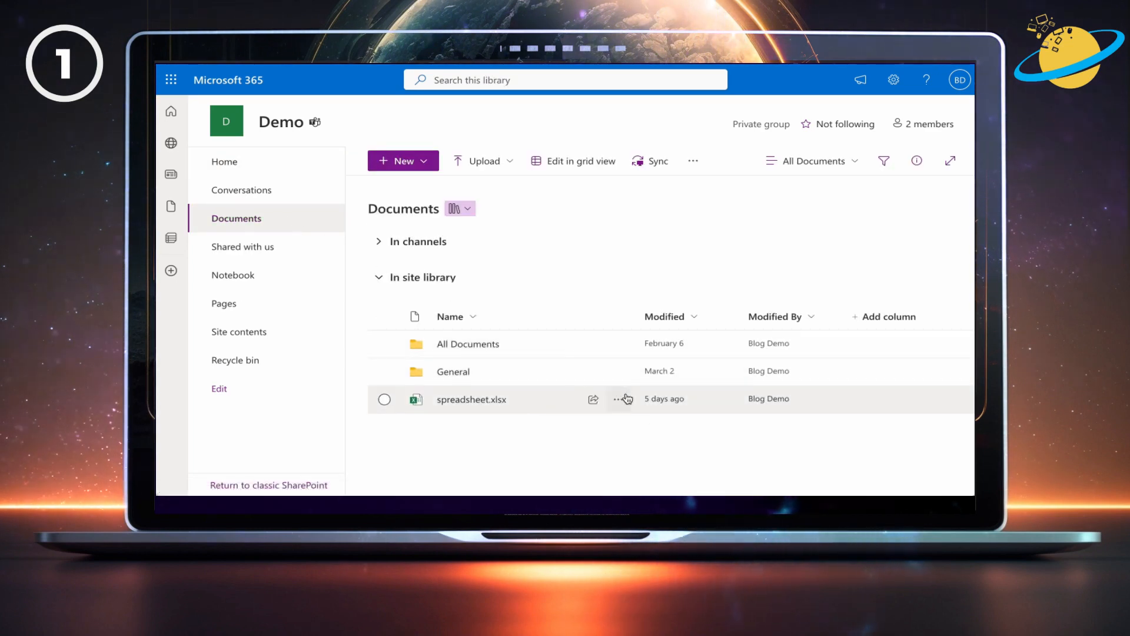
pyautogui.click(620, 399)
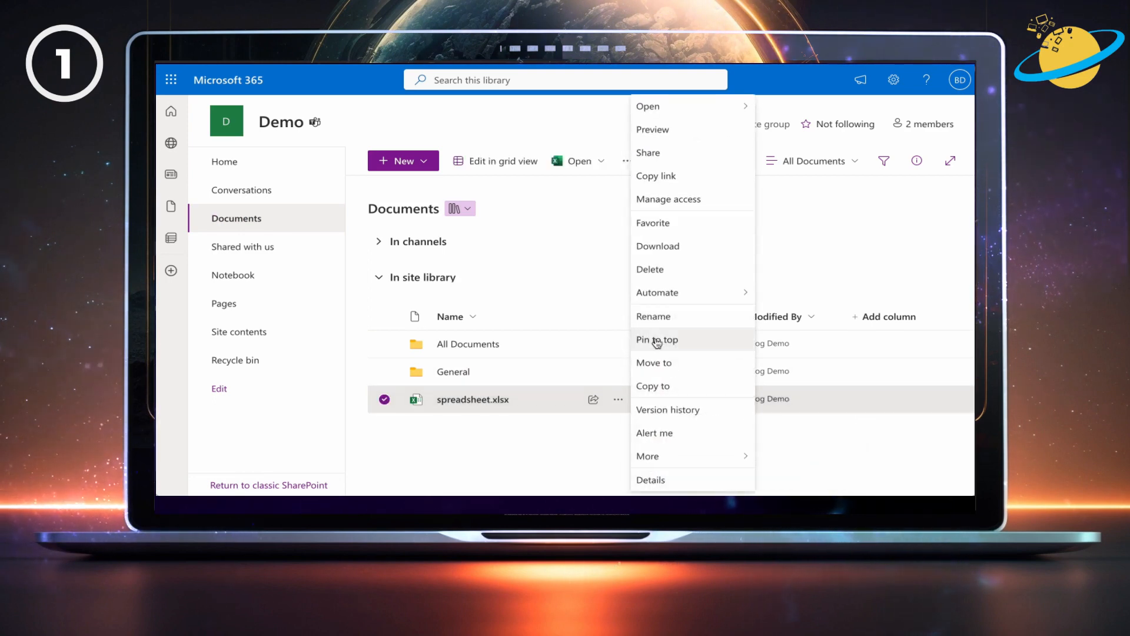
pyautogui.moveTo(694, 254)
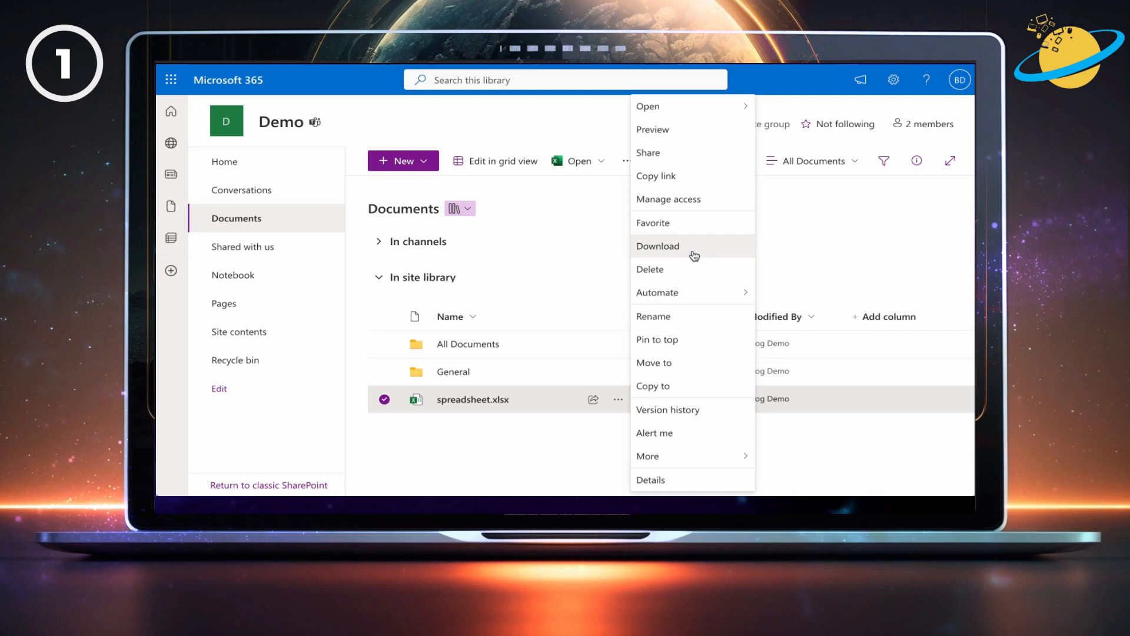
pyautogui.click(657, 246)
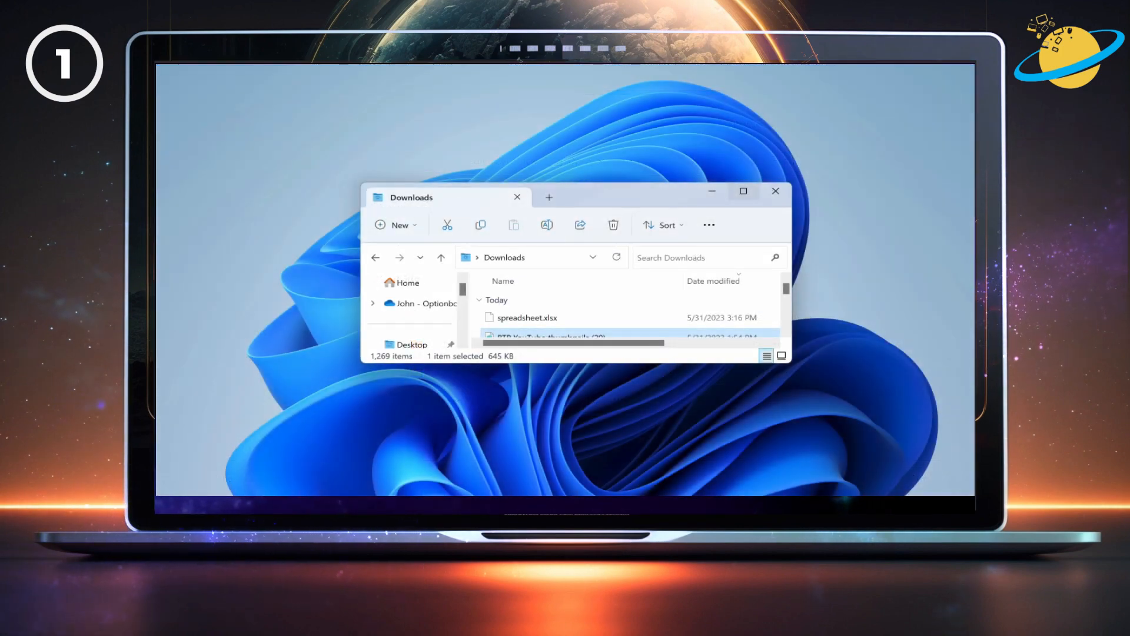
# Check the Open with choices for spreadsheet.xlsx, then open the file in Excel
pyautogui.click(528, 318)
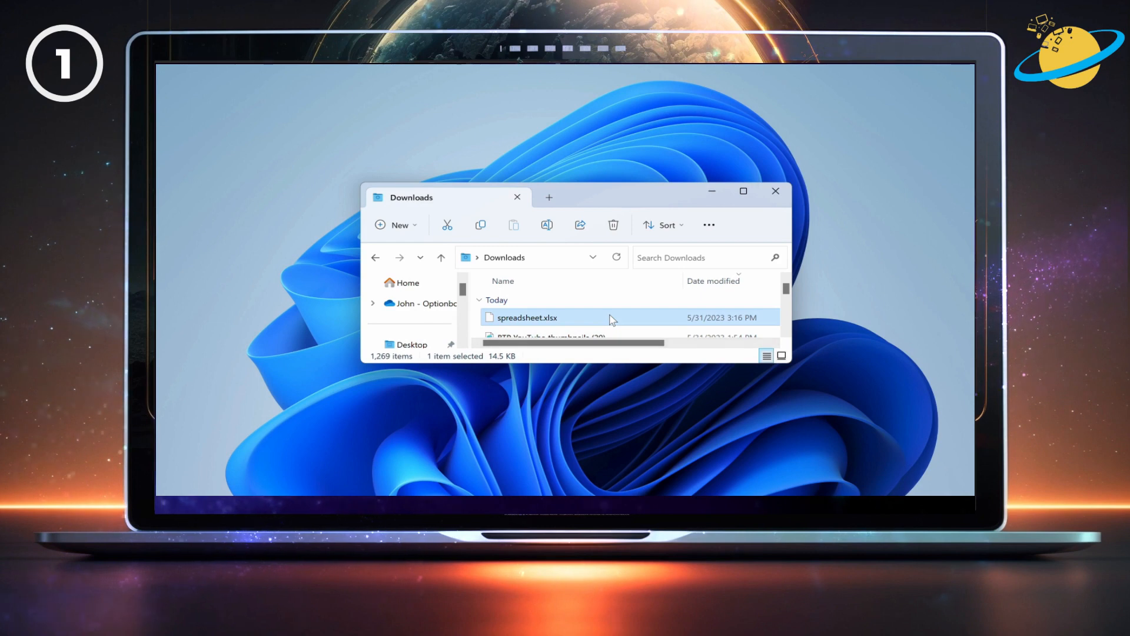
pyautogui.rightClick(550, 317)
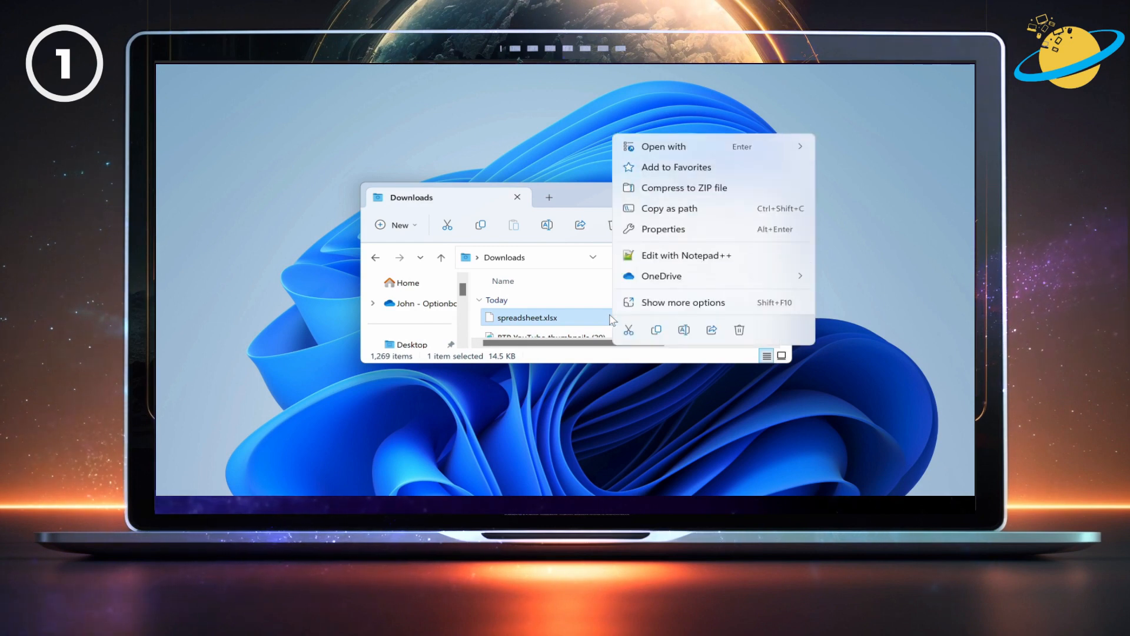
pyautogui.click(686, 147)
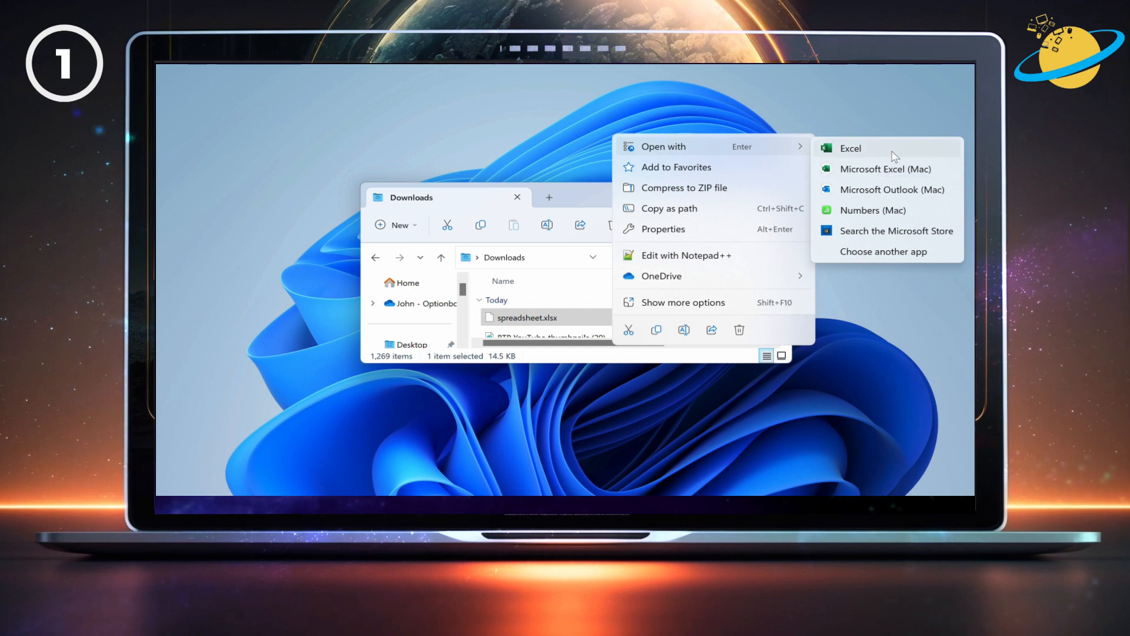
pyautogui.moveTo(901, 221)
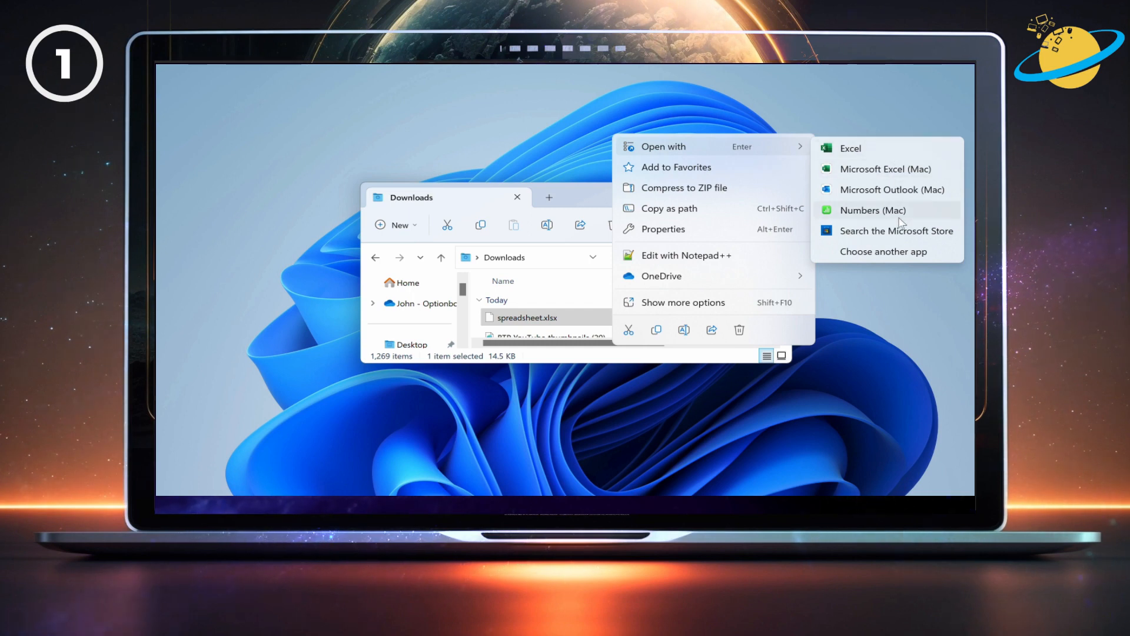
pyautogui.click(898, 256)
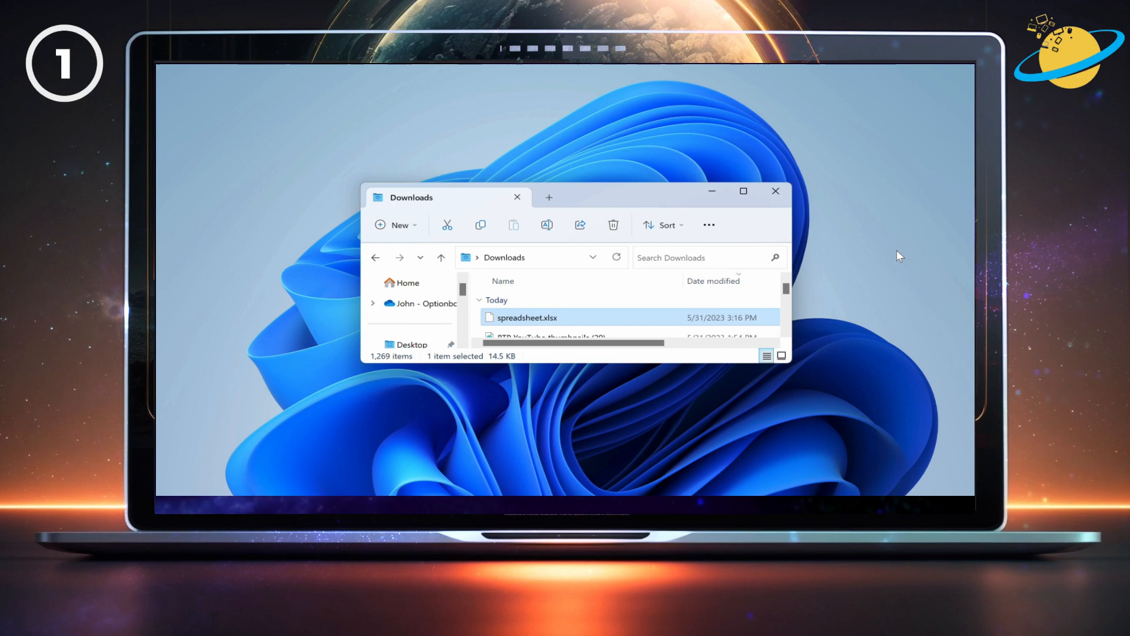
pyautogui.doubleClick(526, 318)
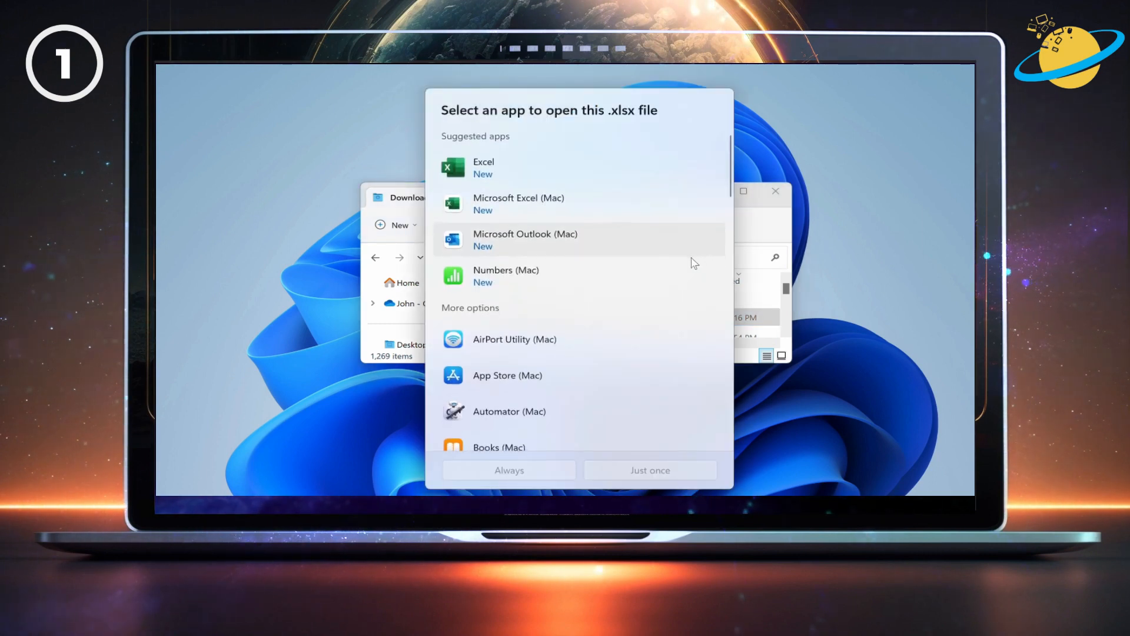
pyautogui.scroll(-3)
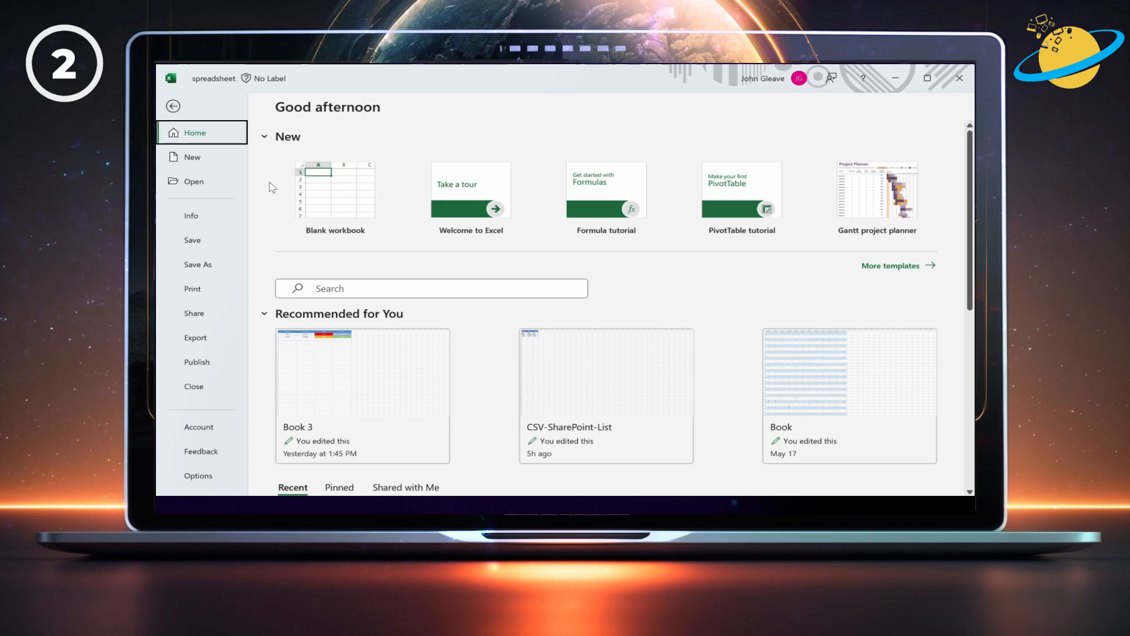
pyautogui.moveTo(207, 187)
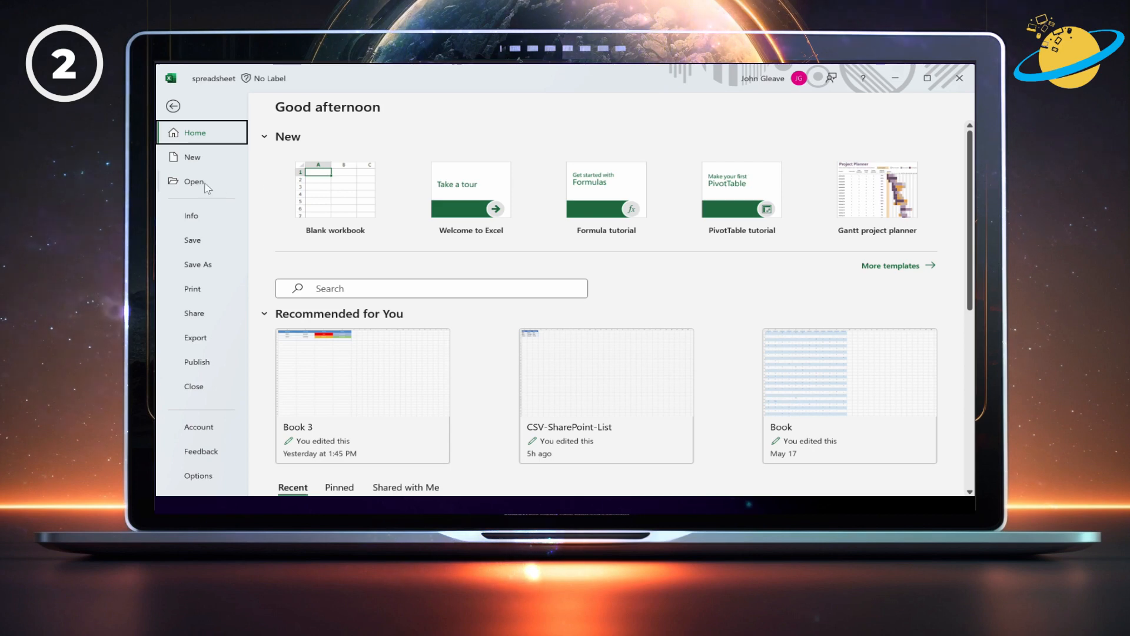
# Browse from File > Open to the Downloads folder showing spreadsheet
pyautogui.click(195, 181)
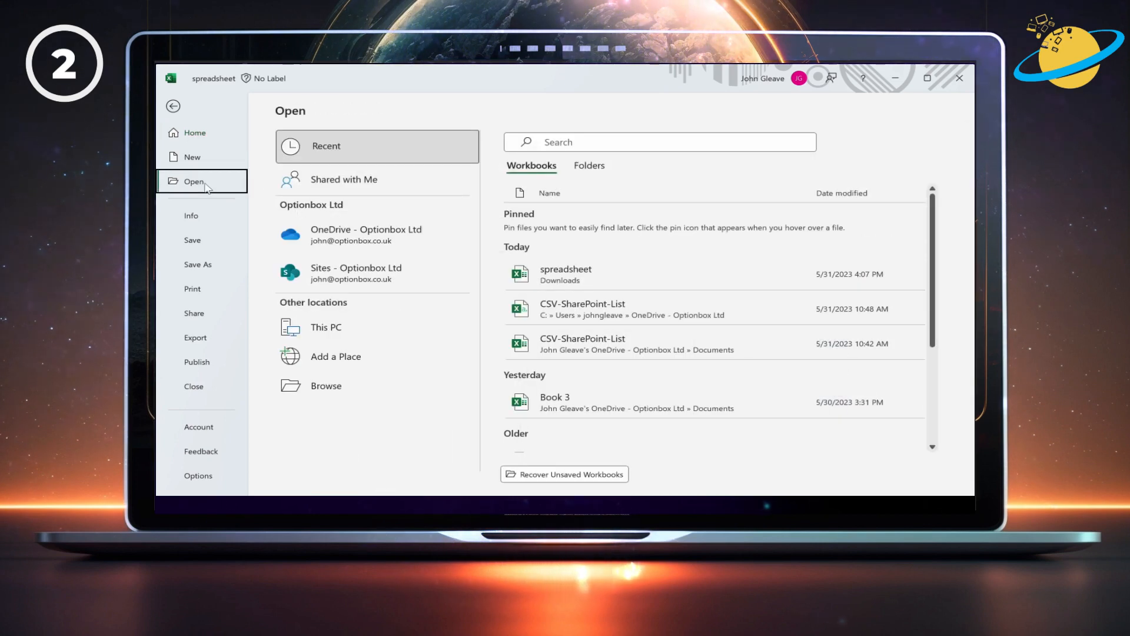
pyautogui.moveTo(361, 381)
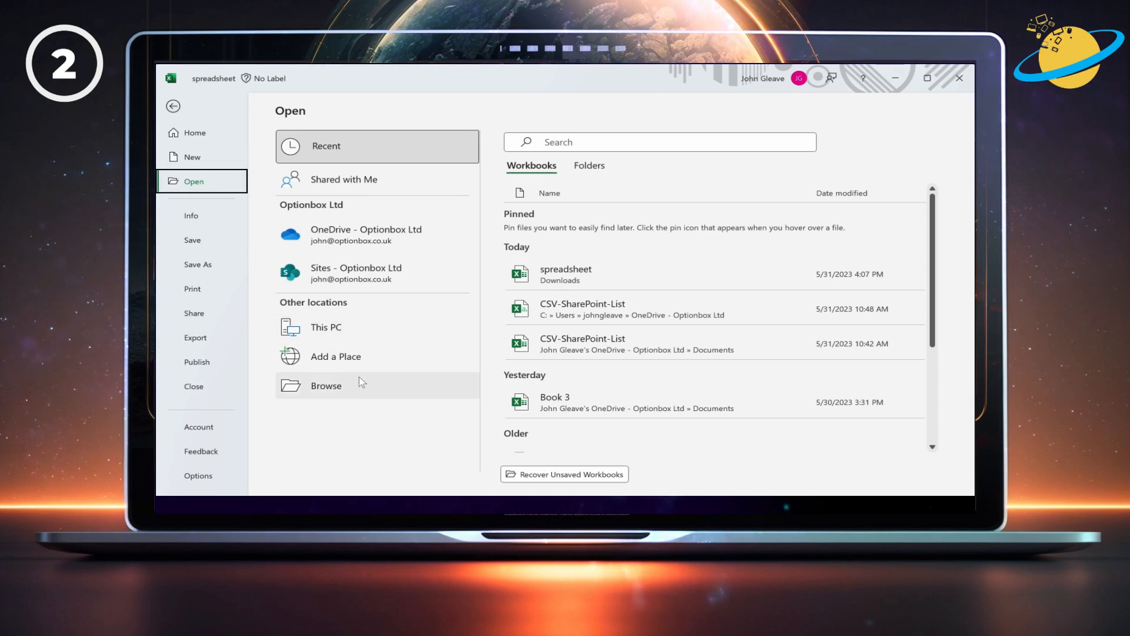
pyautogui.click(326, 385)
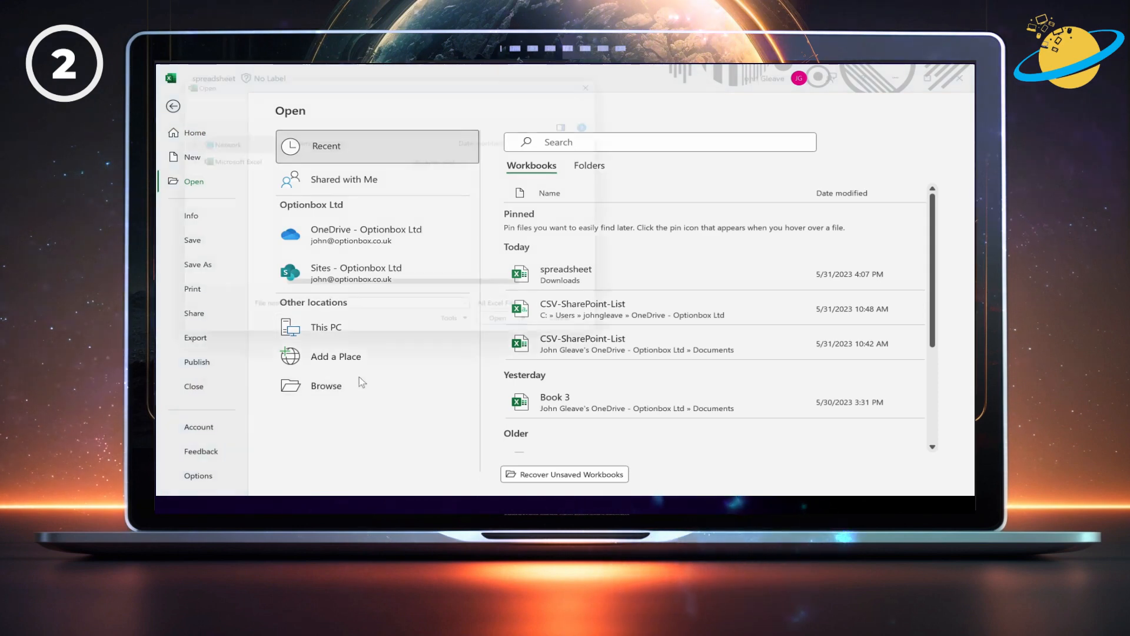
pyautogui.click(326, 385)
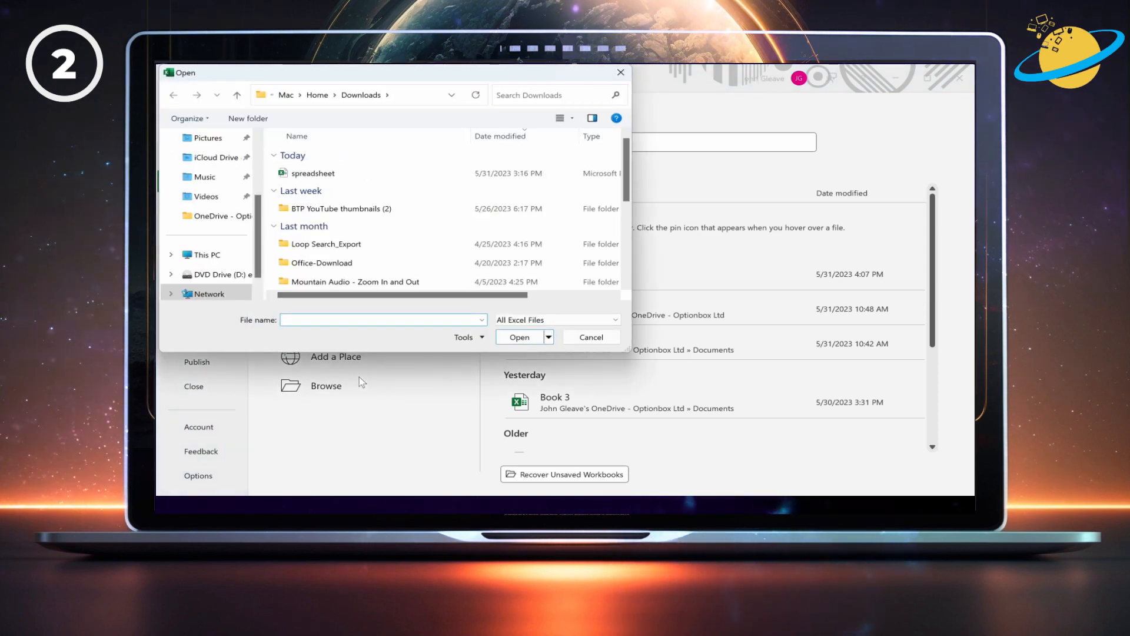
# Select spreadsheet and choose Open and Repair from the Open button's menu
pyautogui.click(313, 173)
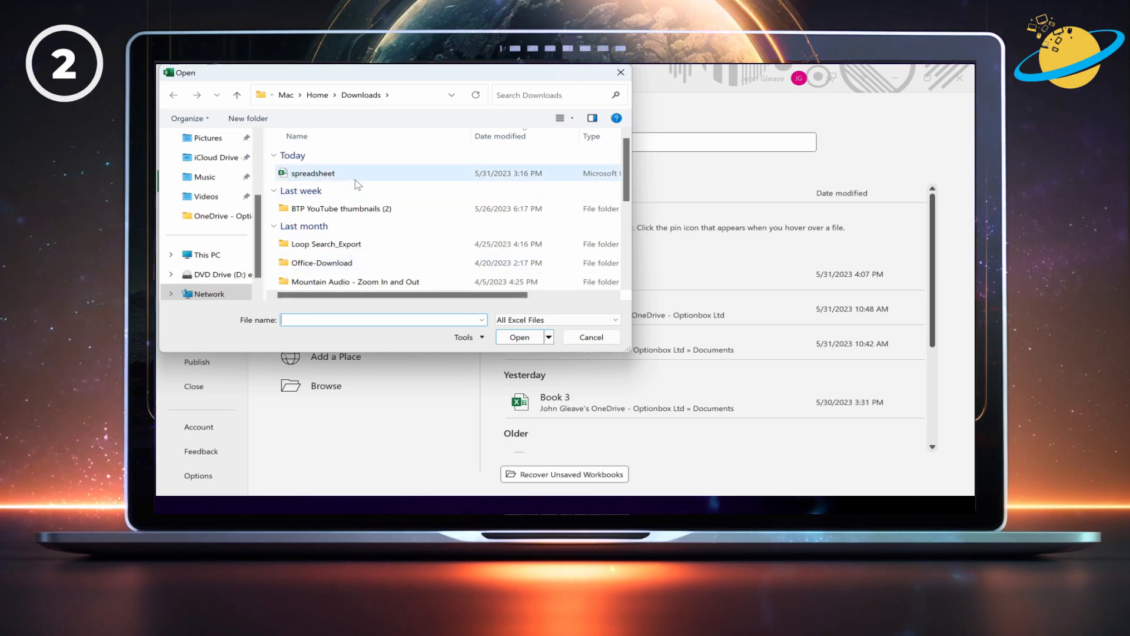
pyautogui.click(313, 172)
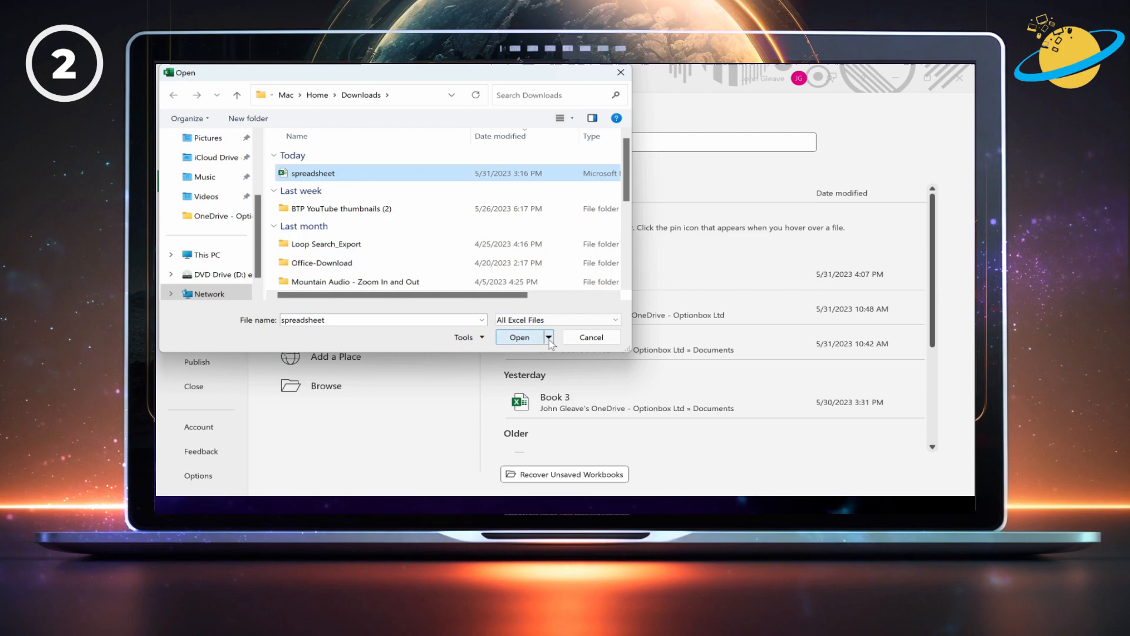
pyautogui.click(548, 337)
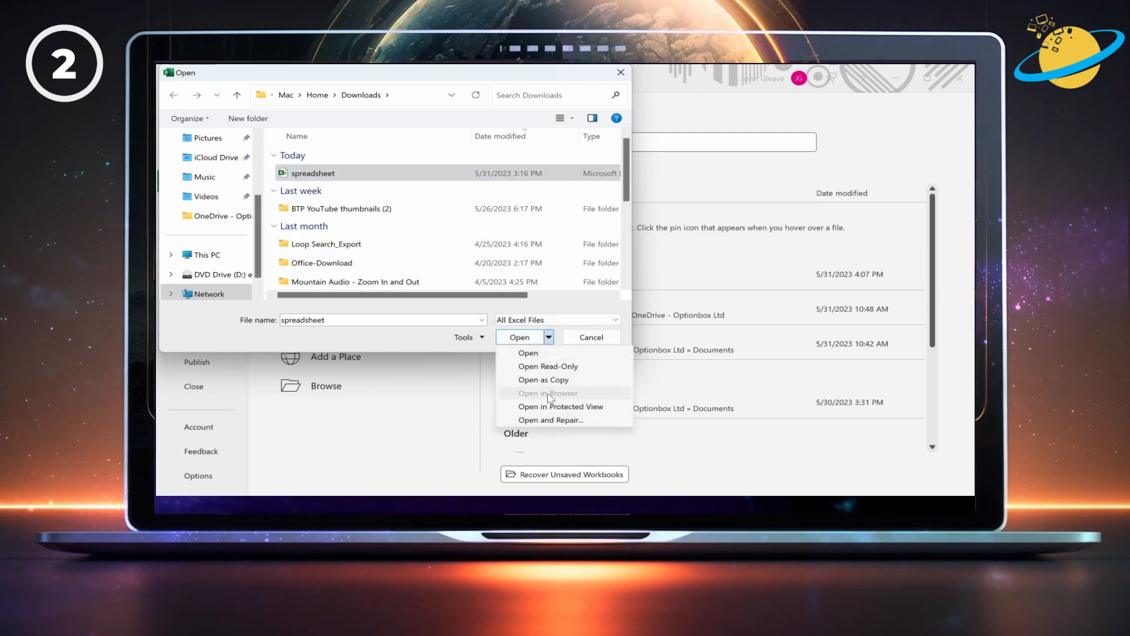
pyautogui.moveTo(550, 423)
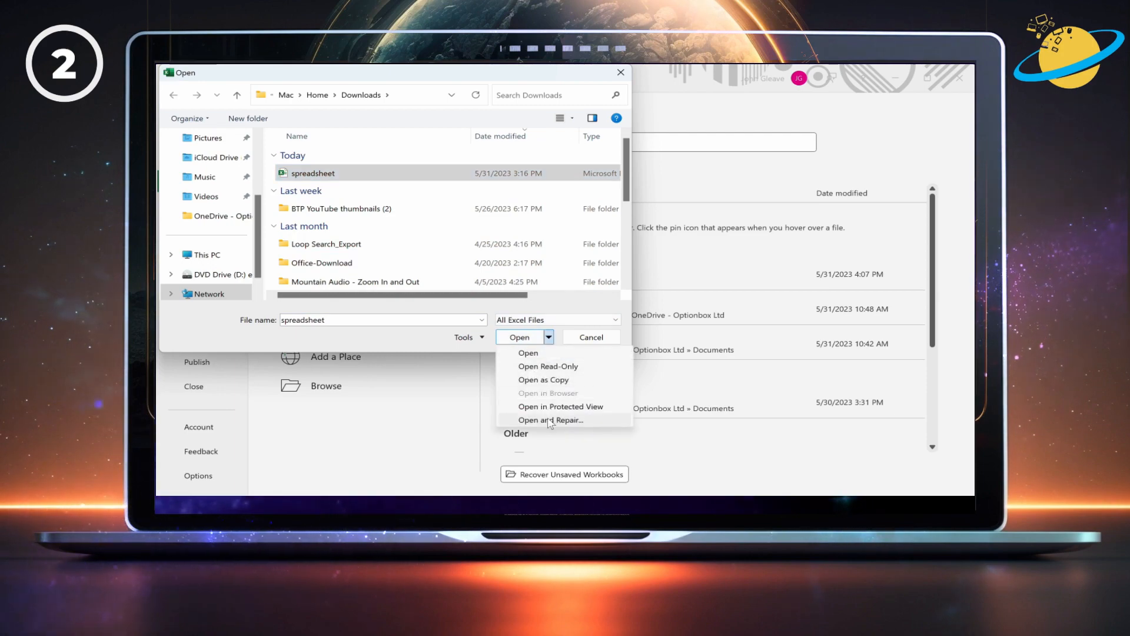
pyautogui.click(550, 420)
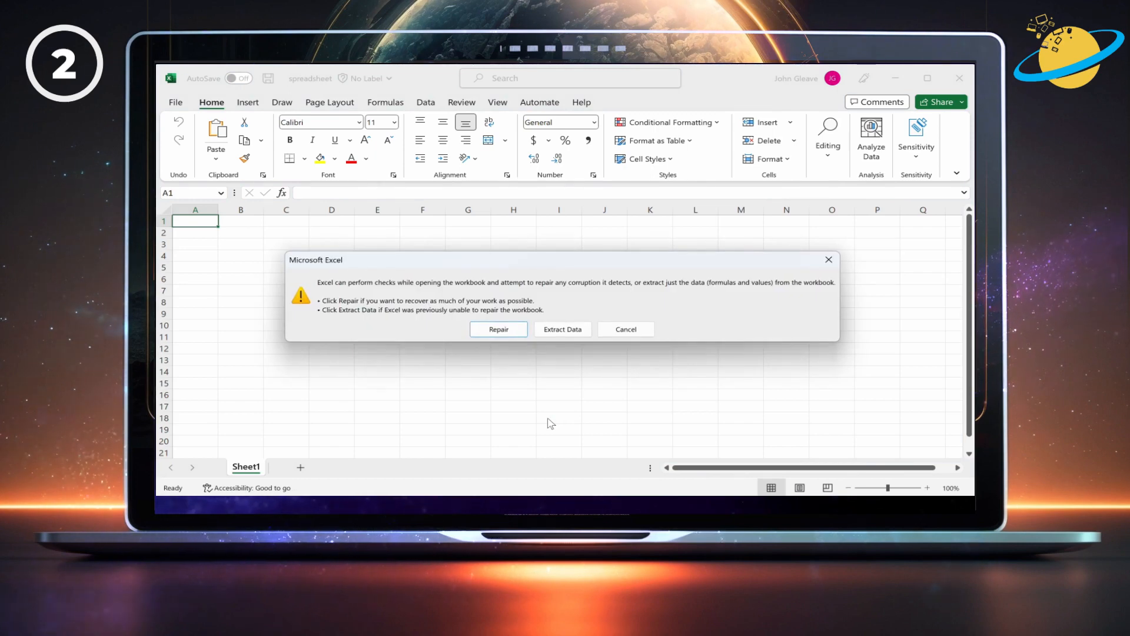
# Choose Repair in the prompt so spreadsheet opens repaired
pyautogui.click(498, 329)
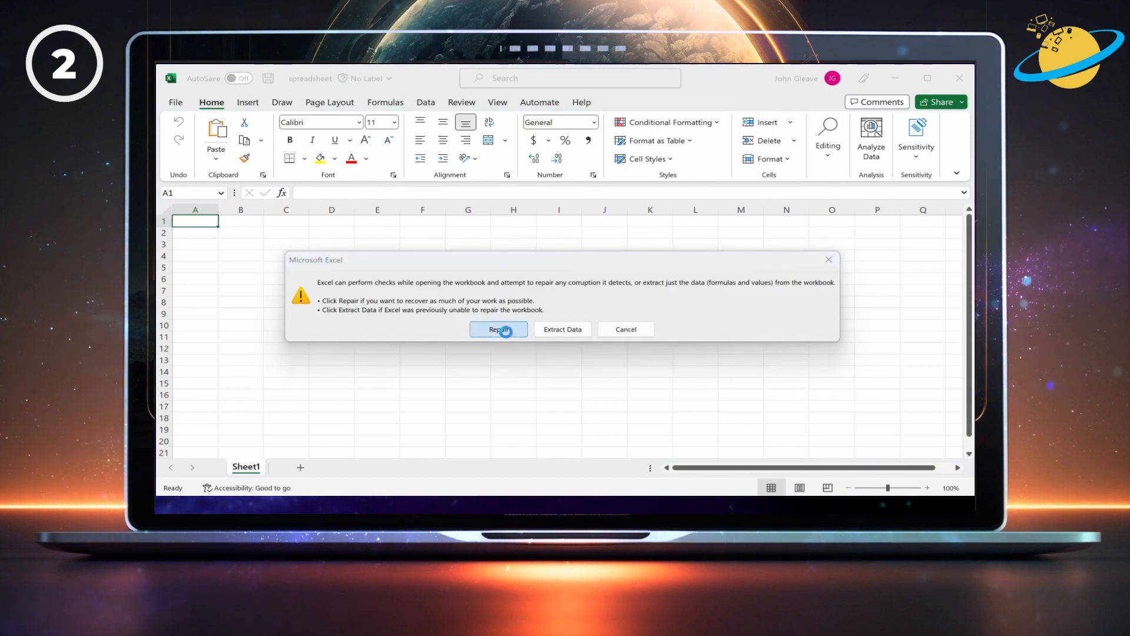
pyautogui.click(498, 329)
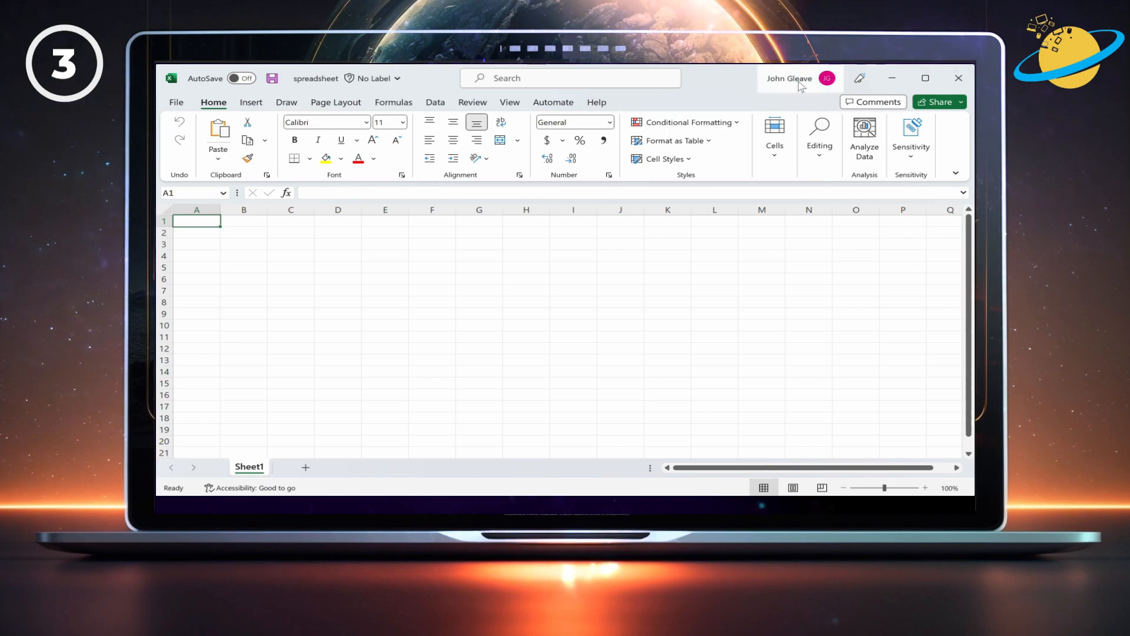
# Switch to the second signed-in Microsoft account, then choose Sign in with a different account
pyautogui.click(799, 78)
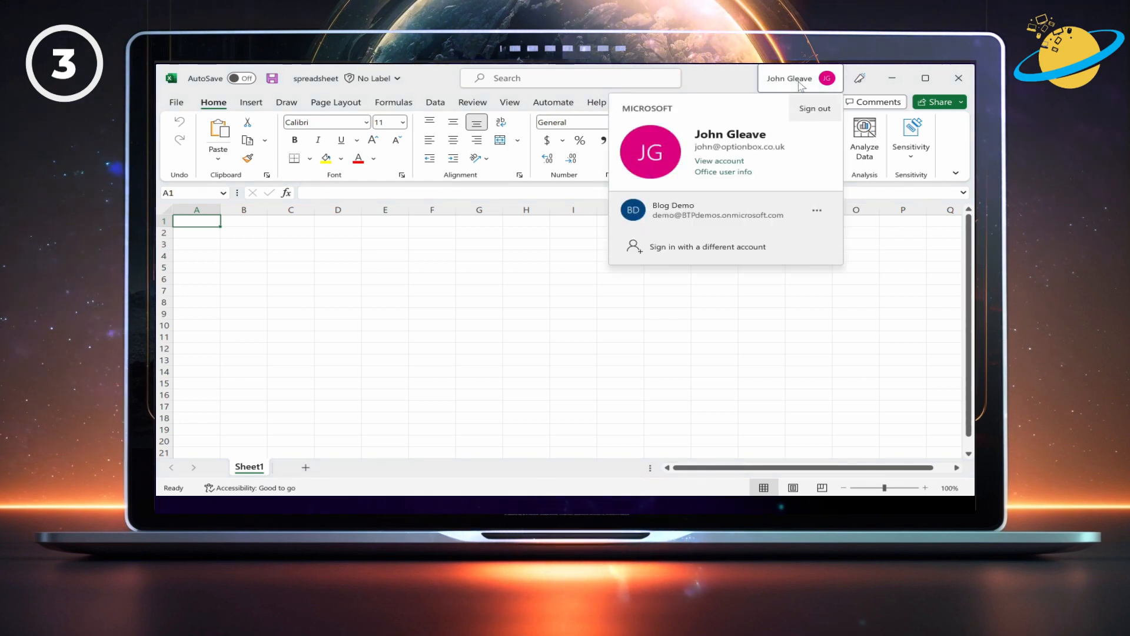
pyautogui.moveTo(748, 213)
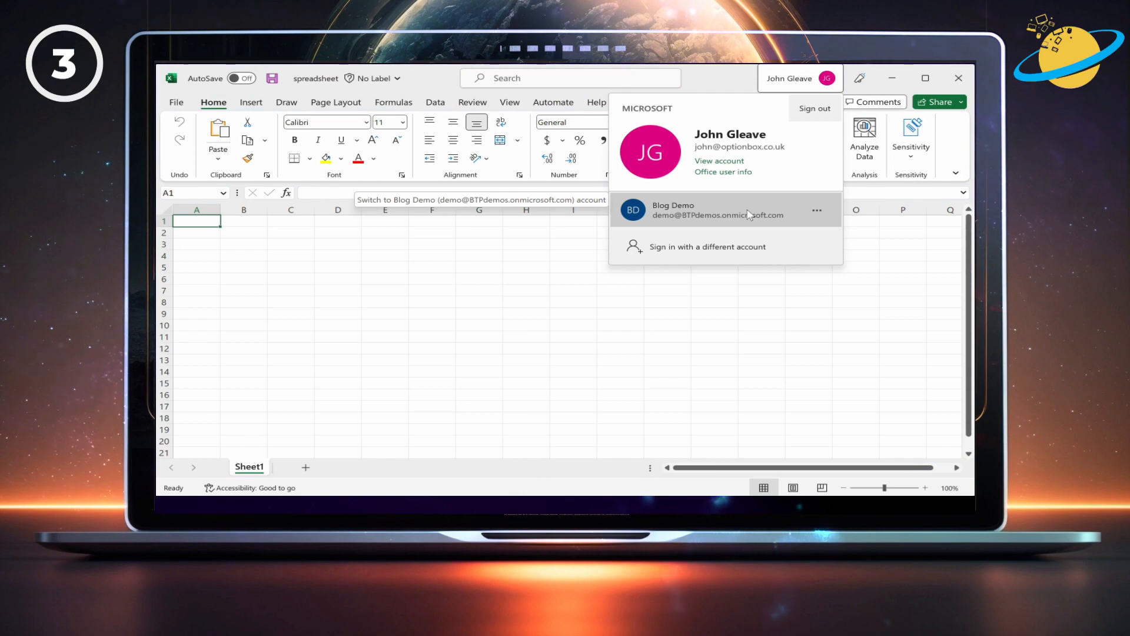
pyautogui.click(718, 210)
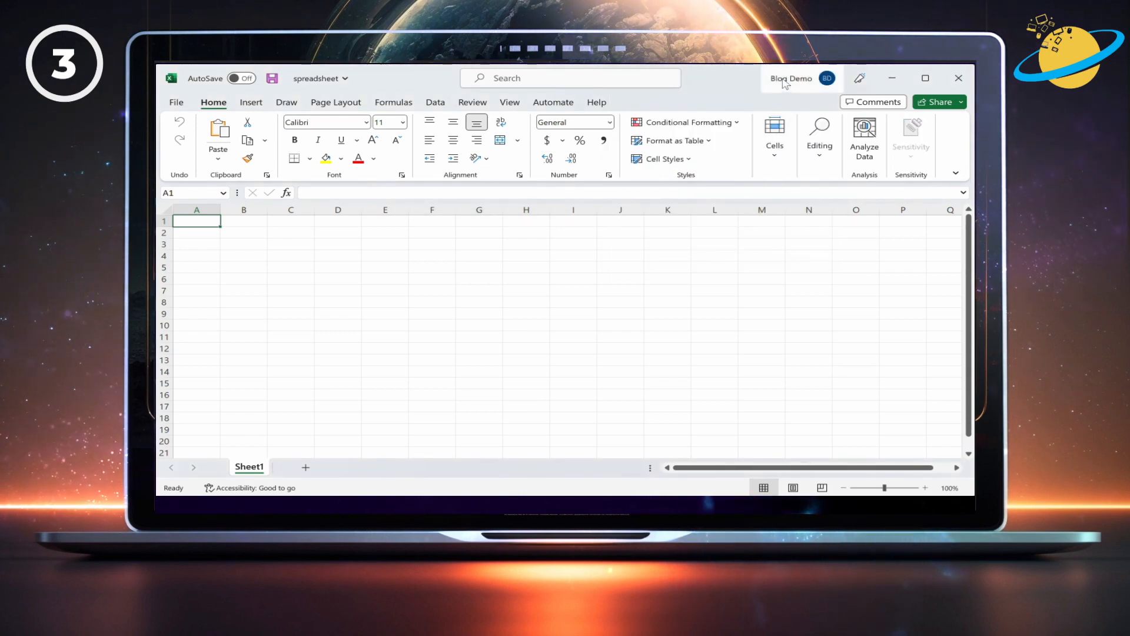
pyautogui.click(801, 77)
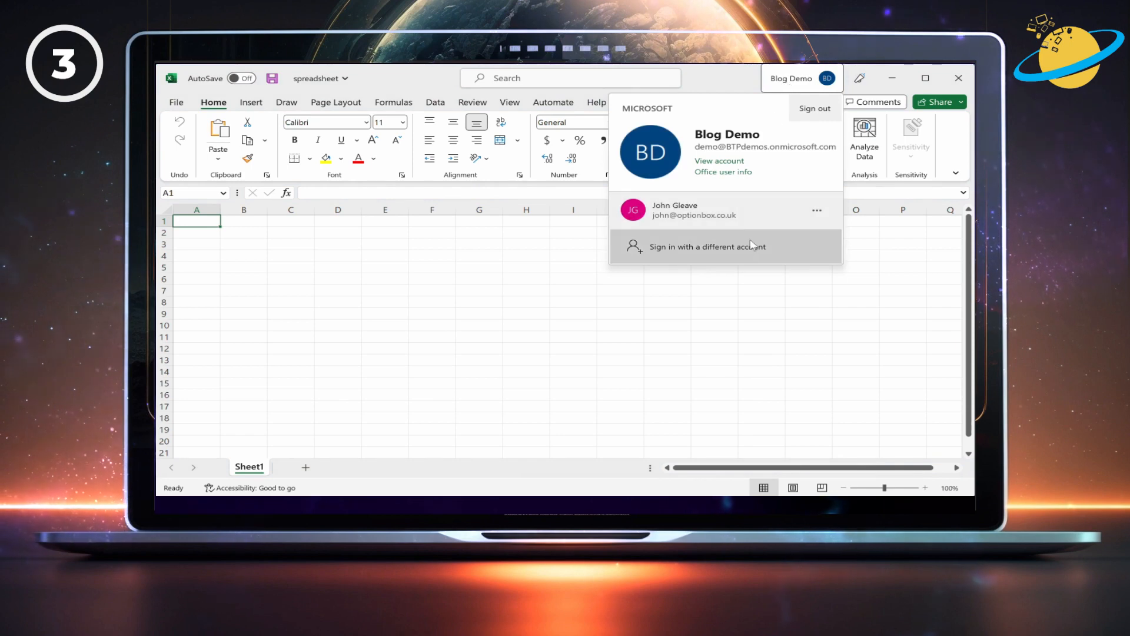
pyautogui.click(707, 246)
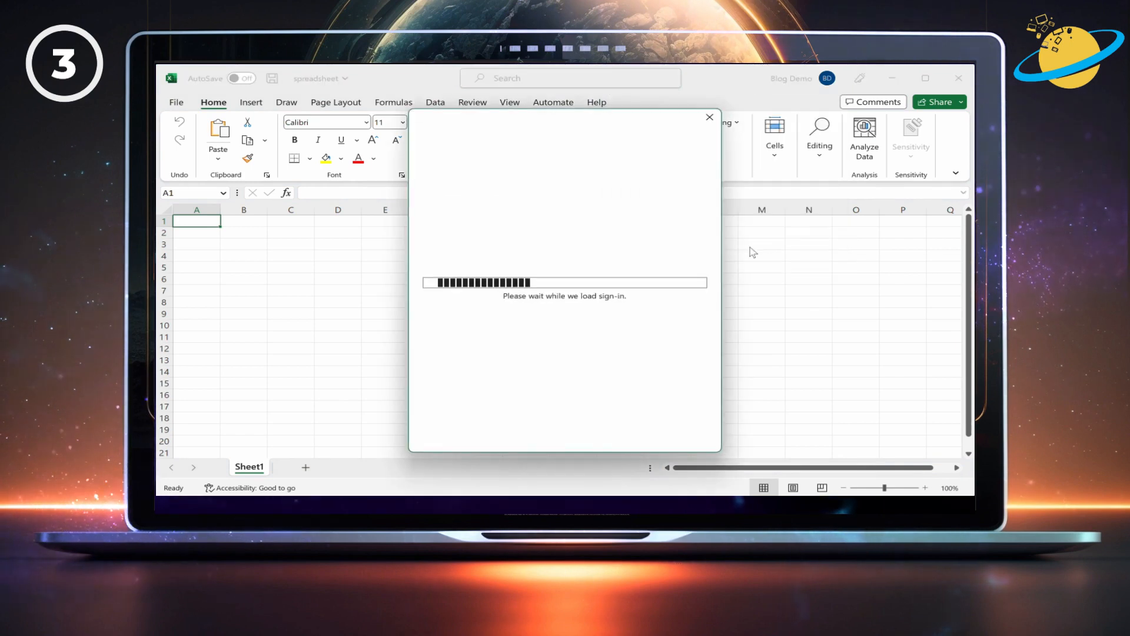